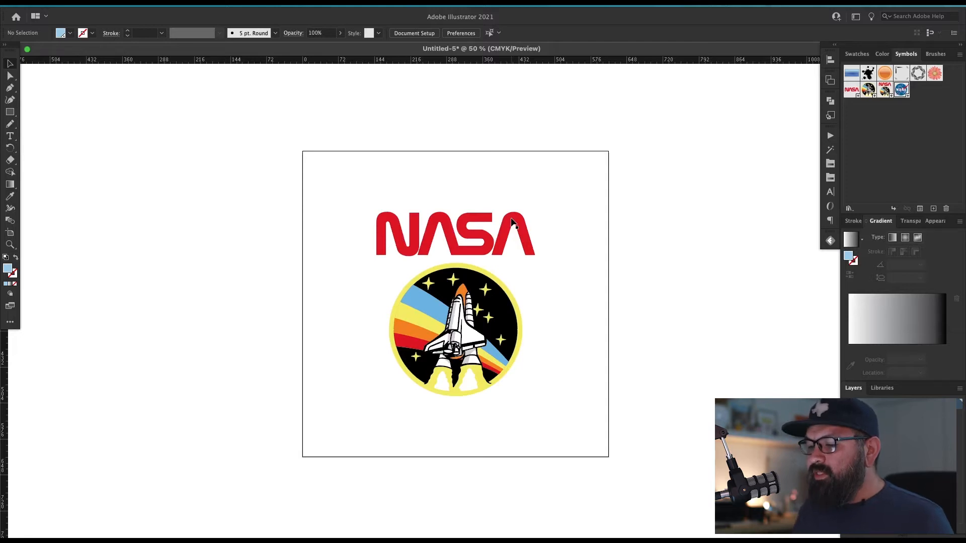
mouse_move(620, 213)
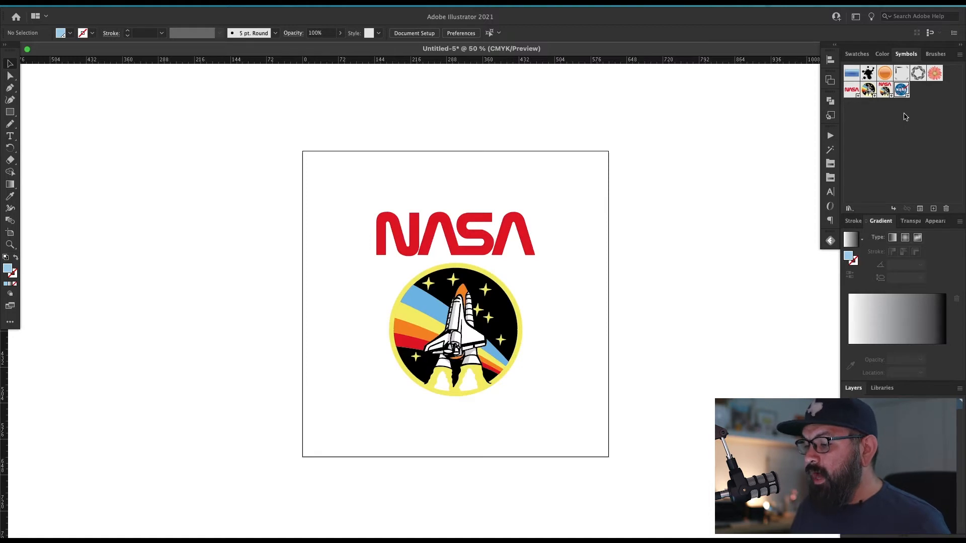
Review the document's large swatch collection in the Swatches panel
left_click(857, 54)
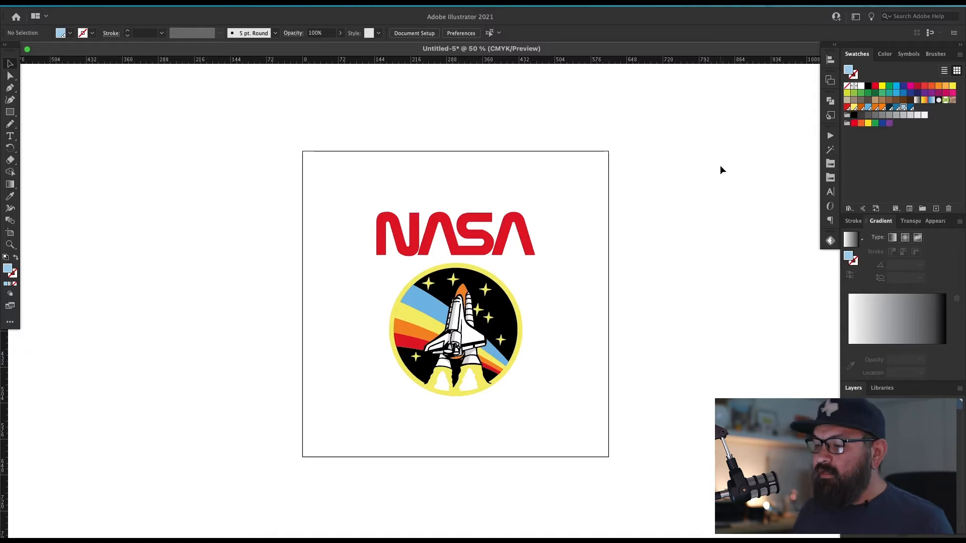
mouse_move(774, 167)
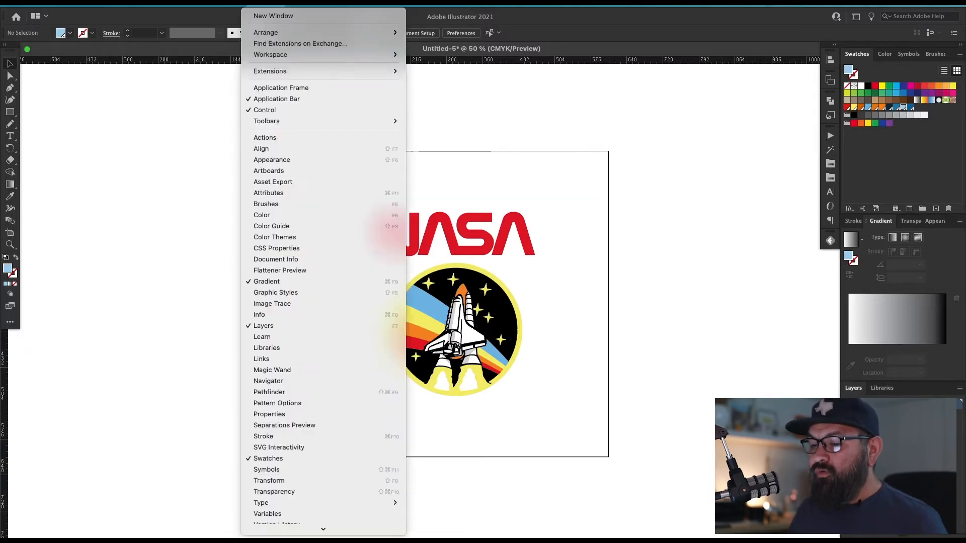
Show the Actions panel to reach the Default Actions set
left_click(284, 138)
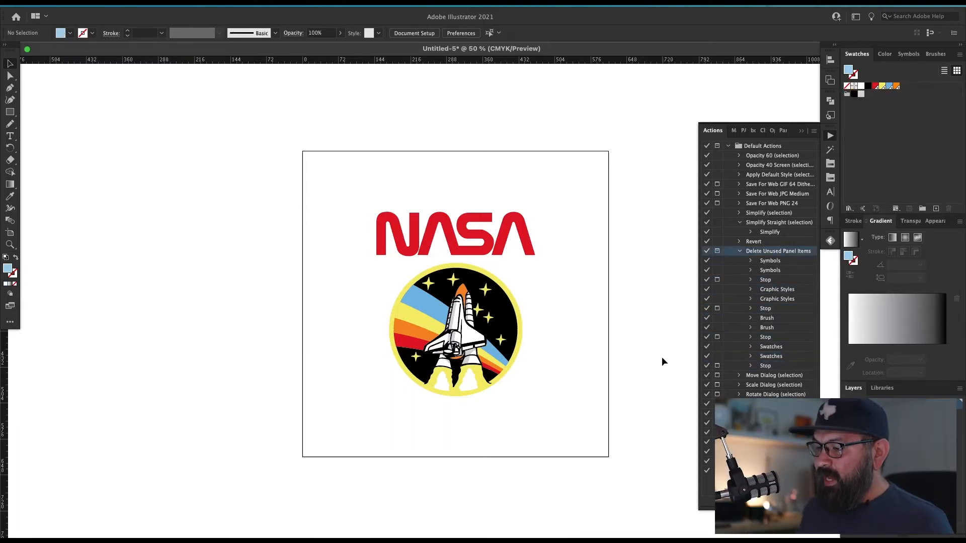
Inspect Color, Symbols and Brushes panels: three NASA symbols and the Basic brush remain
left_click(883, 54)
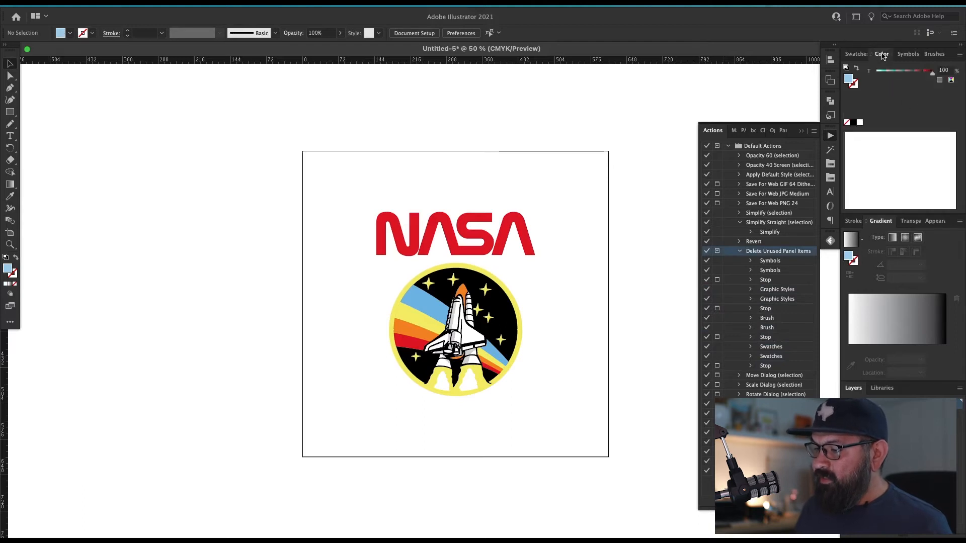
left_click(905, 54)
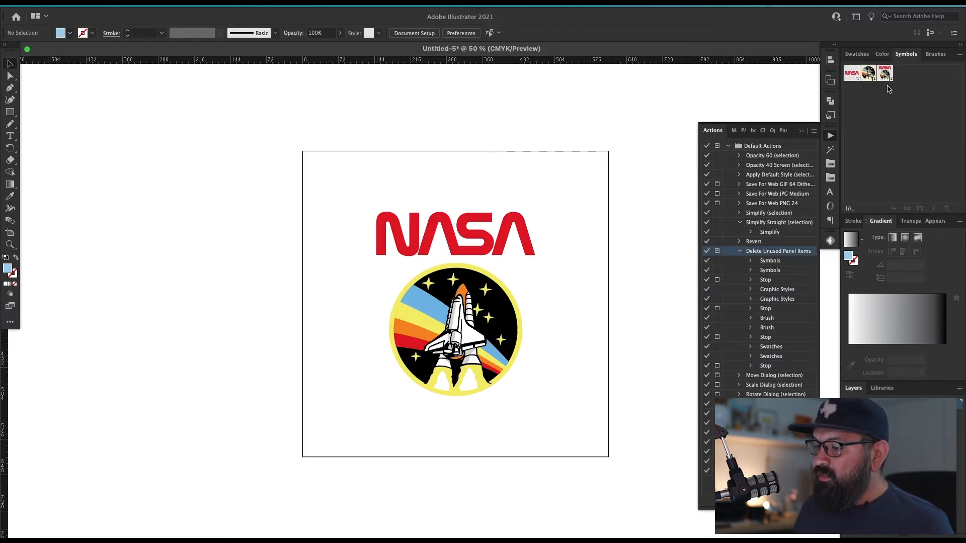
left_click(934, 54)
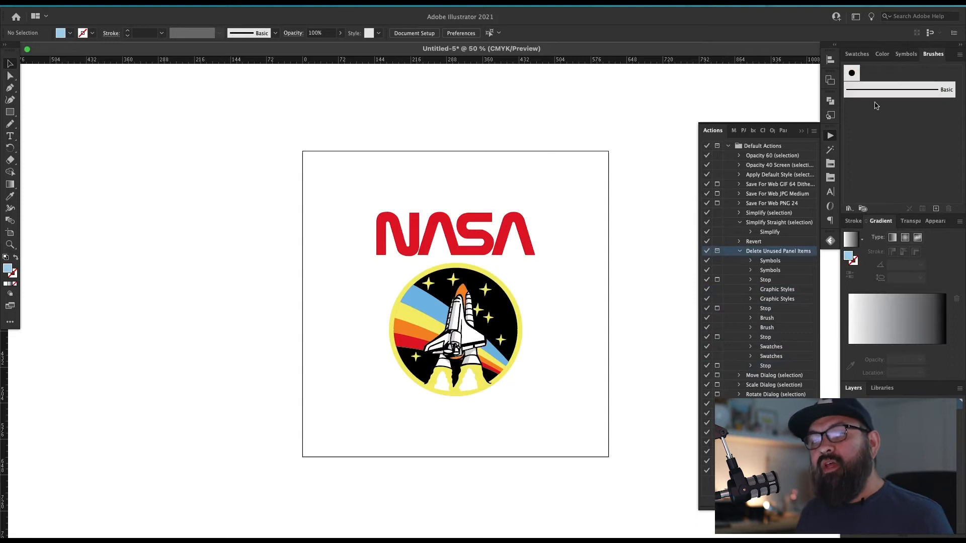
mouse_move(819, 79)
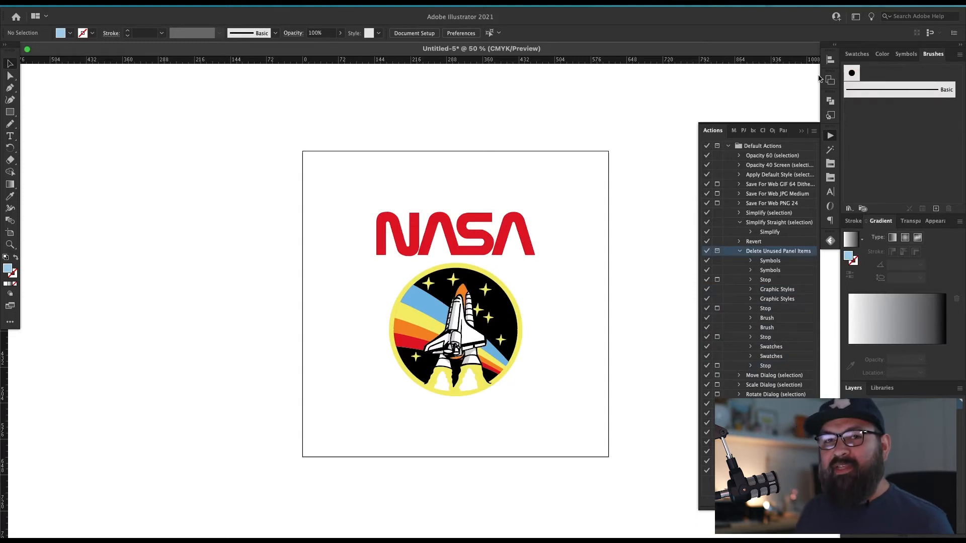